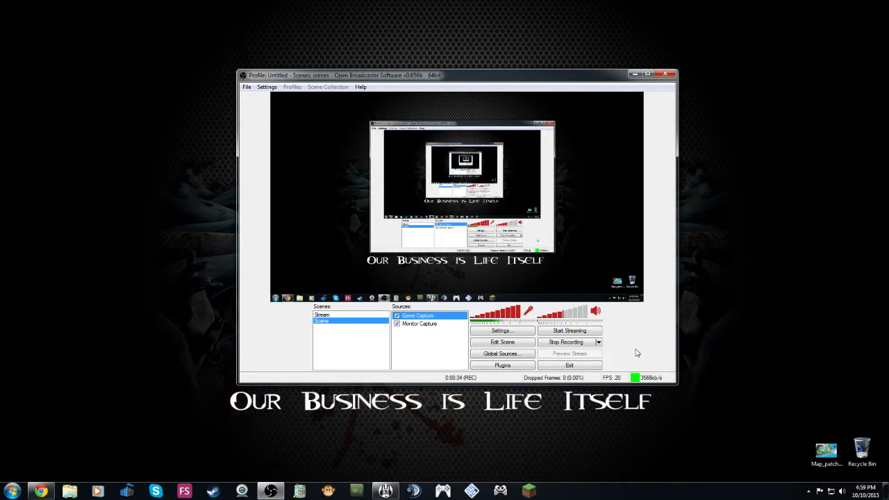
pyautogui.moveTo(633, 369)
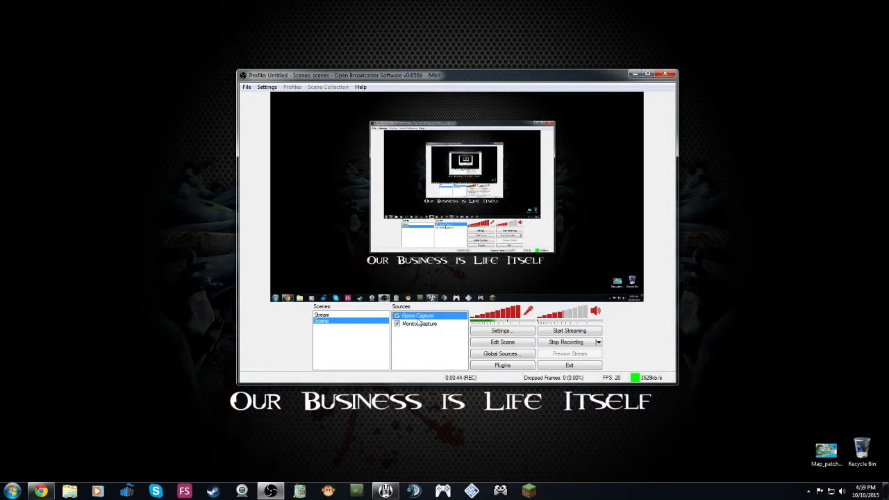
# Enable 'Anti-cheat compatibility hooking' in the Game Capture source's properties.
pyautogui.rightClick(416, 315)
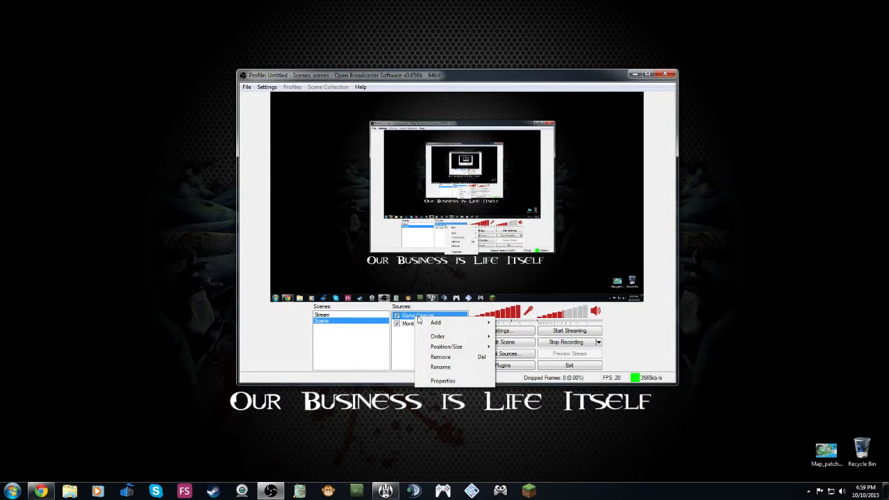
pyautogui.click(443, 380)
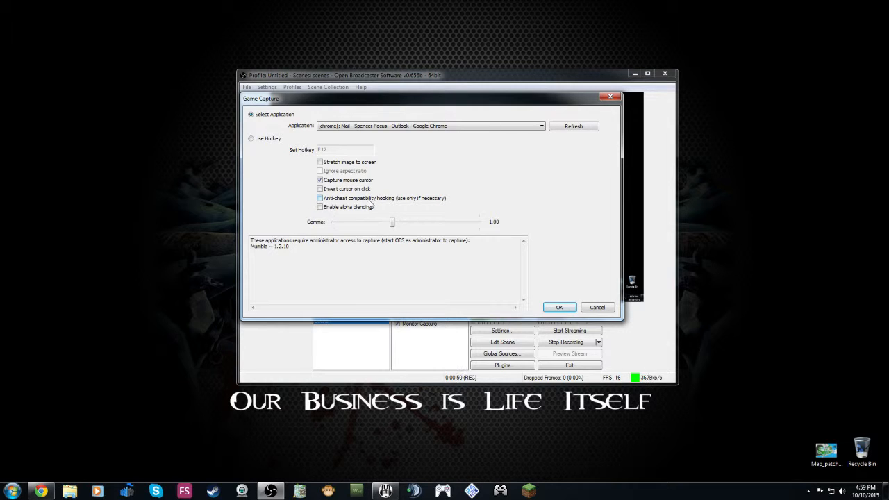
pyautogui.moveTo(397, 208)
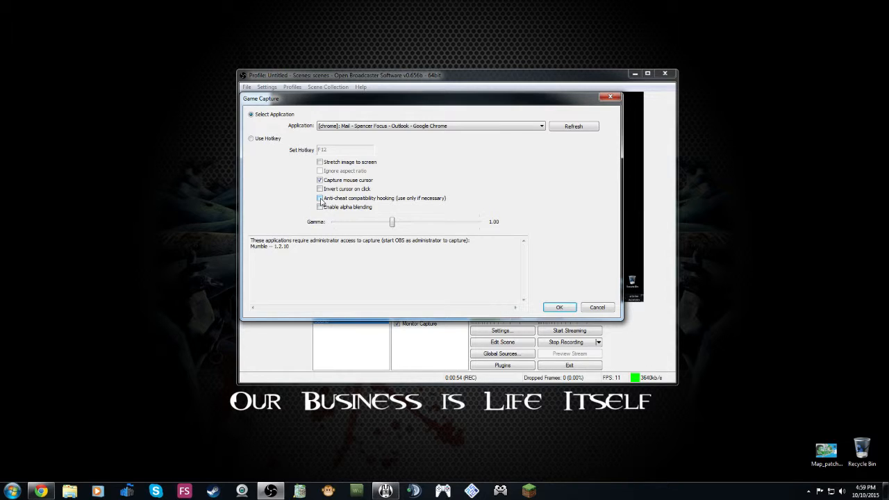
pyautogui.click(319, 197)
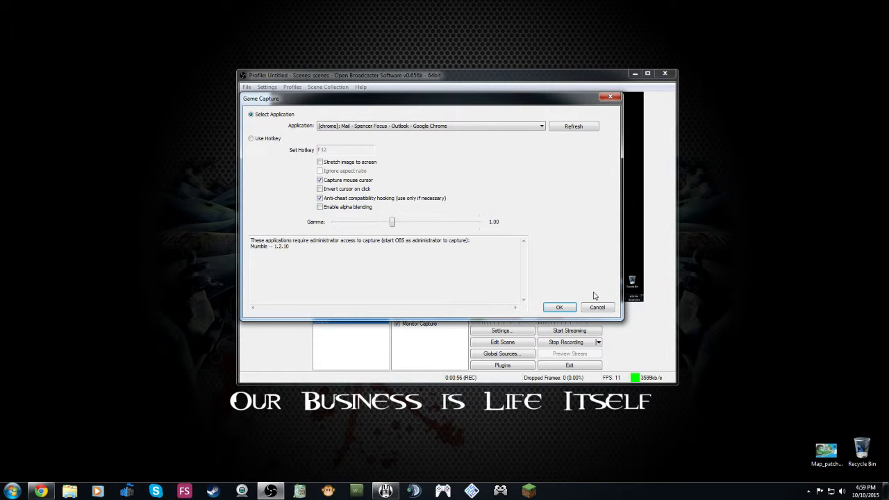
# Confirm the Game Capture properties with OK, keeping anti-cheat hooking enabled.
pyautogui.click(558, 307)
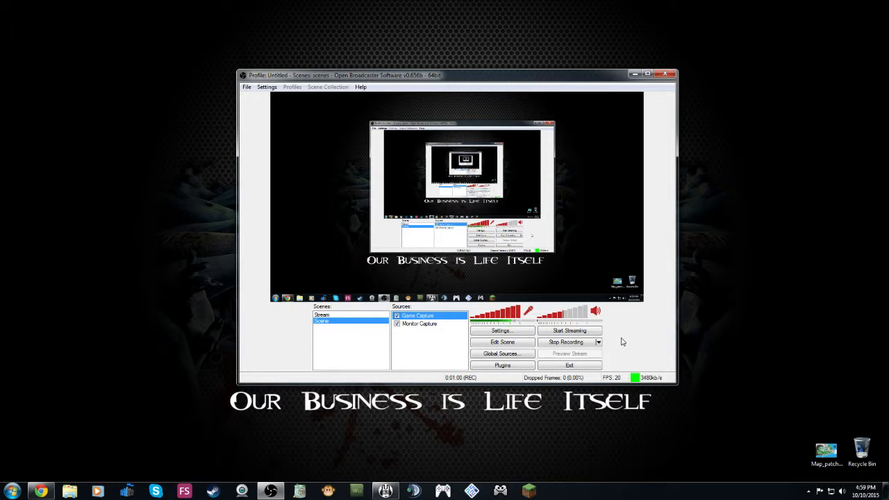
pyautogui.moveTo(628, 329)
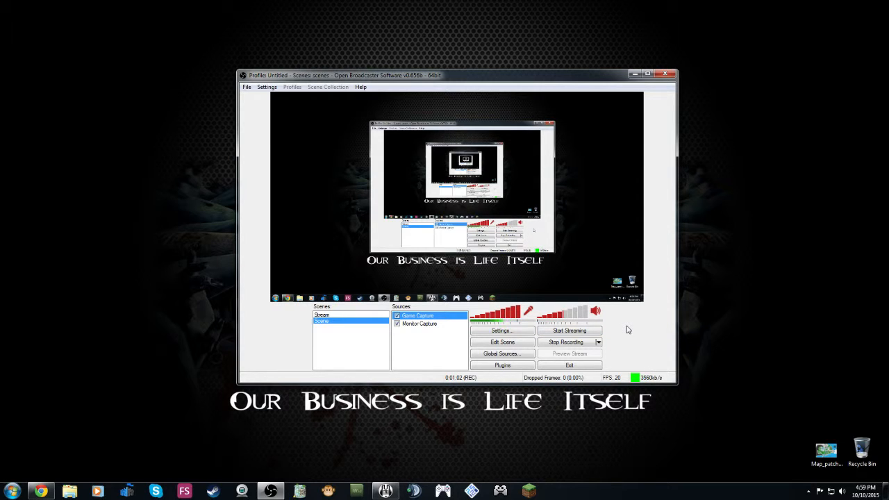